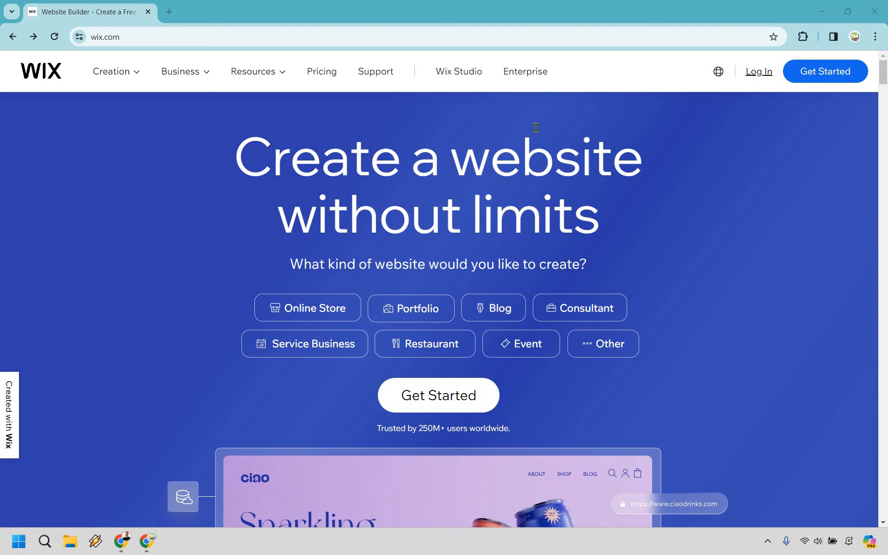
pyautogui.moveTo(760, 83)
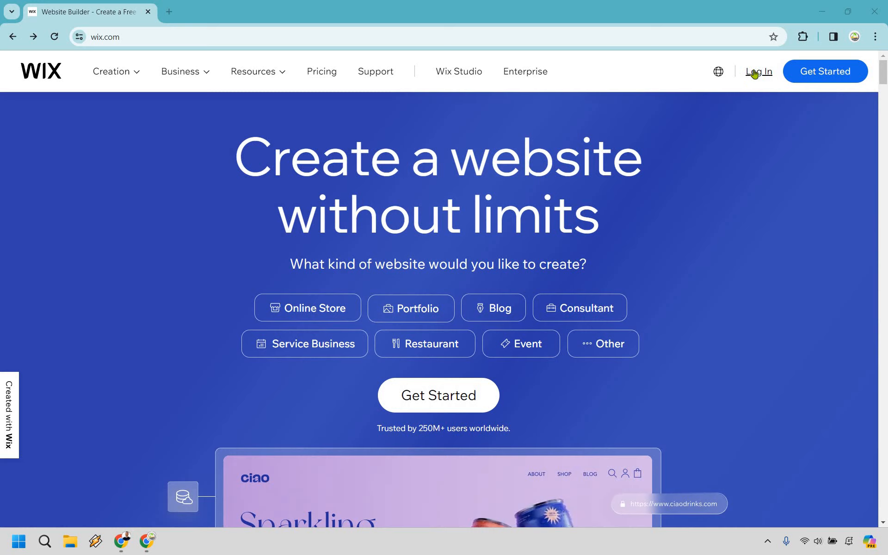
pyautogui.moveTo(761, 107)
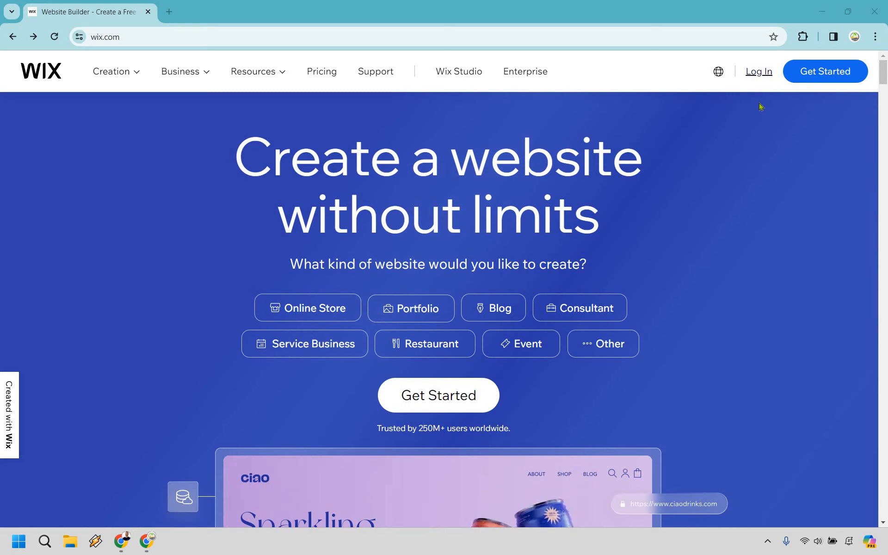
# Sign in with Google to land on the Sites dashboard listing Demo and Marketing Island.
pyautogui.click(758, 71)
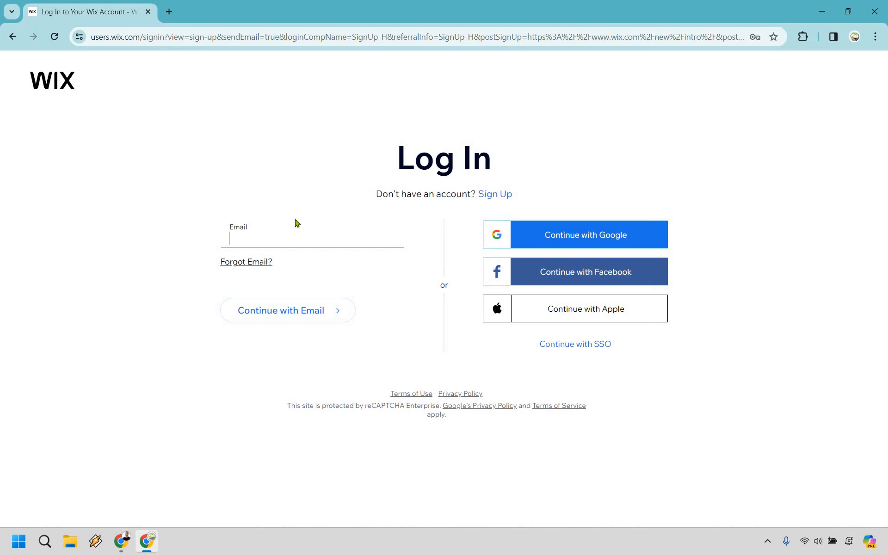
pyautogui.moveTo(326, 219)
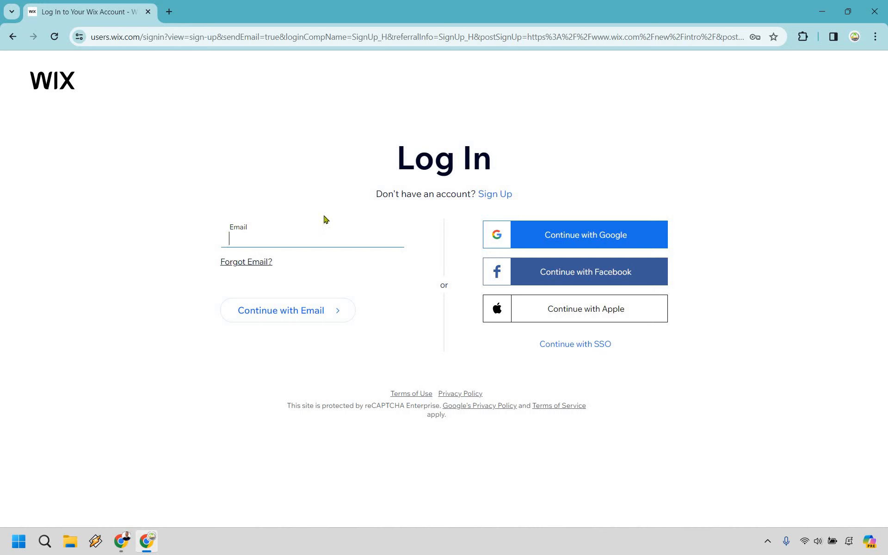
pyautogui.moveTo(257, 267)
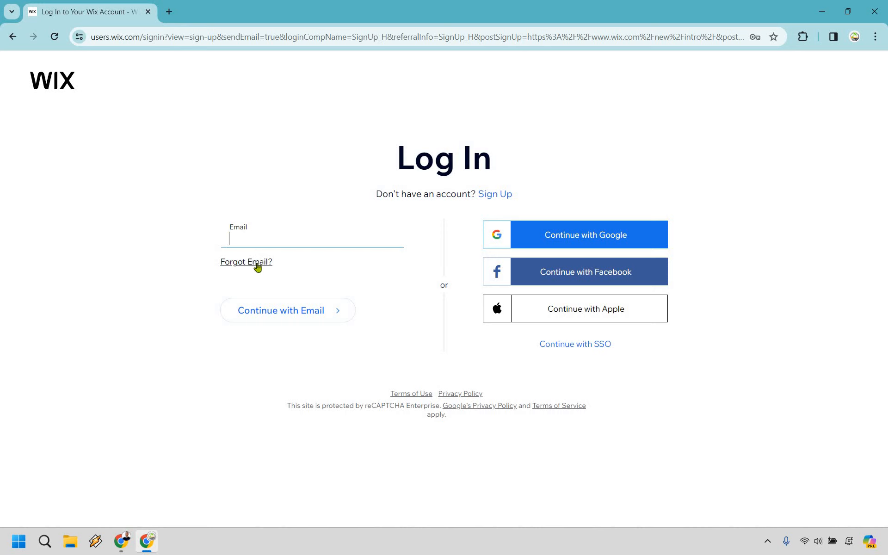
pyautogui.moveTo(318, 314)
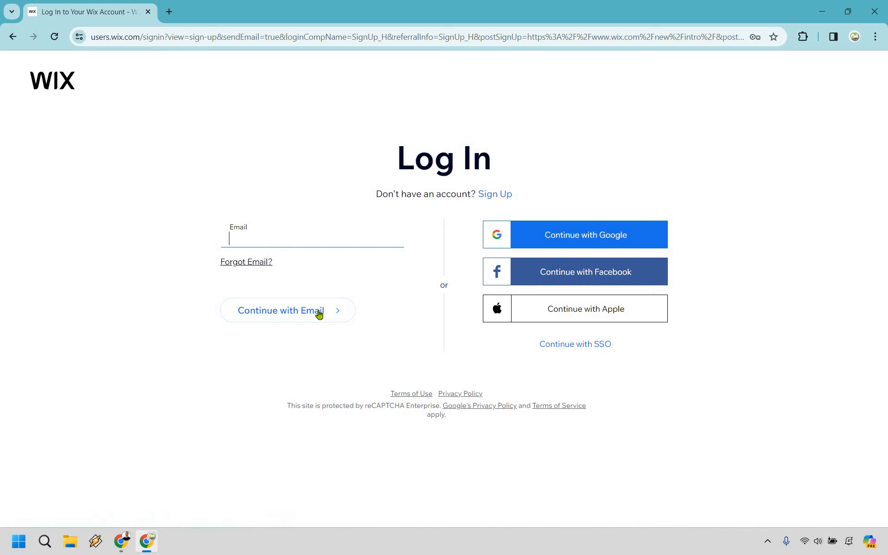
pyautogui.moveTo(762, 176)
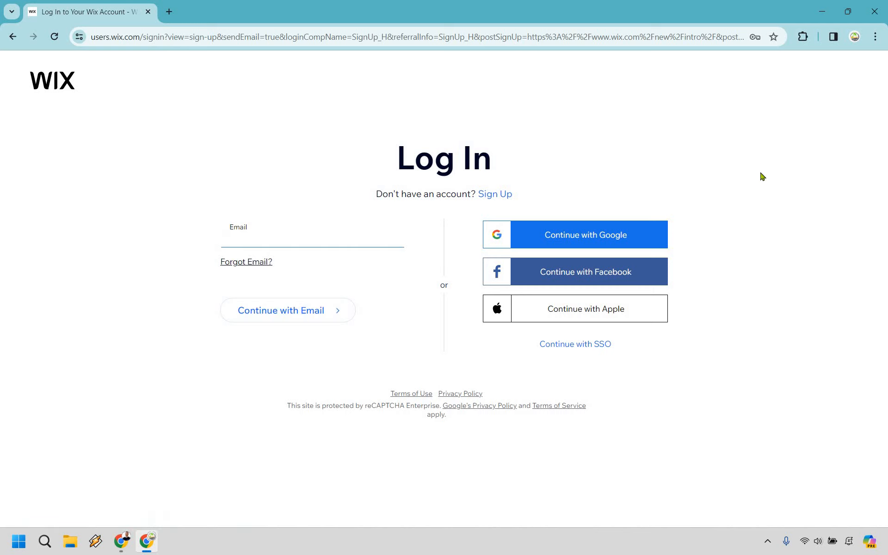
pyautogui.moveTo(523, 227)
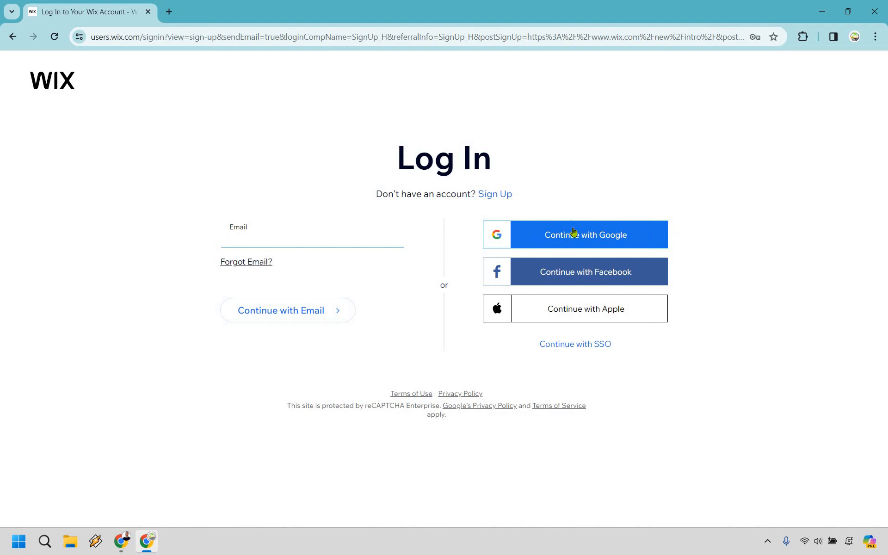
pyautogui.click(575, 235)
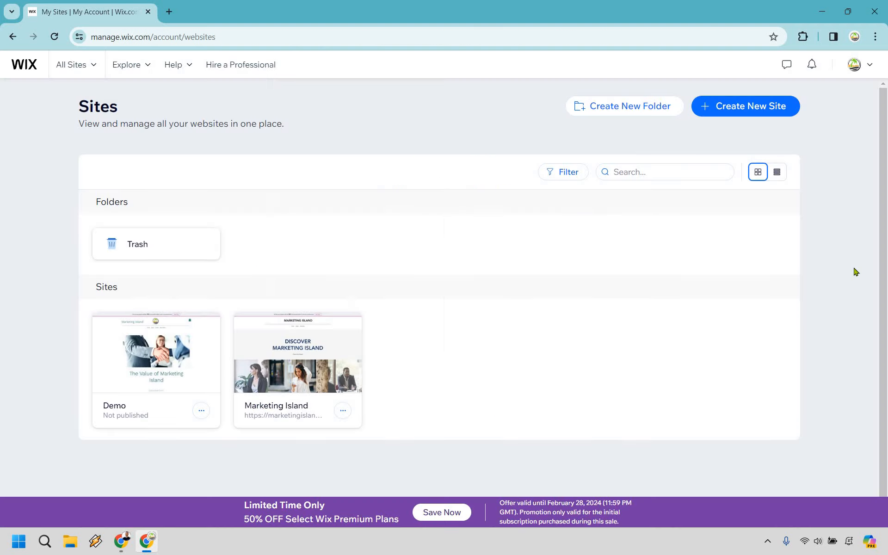